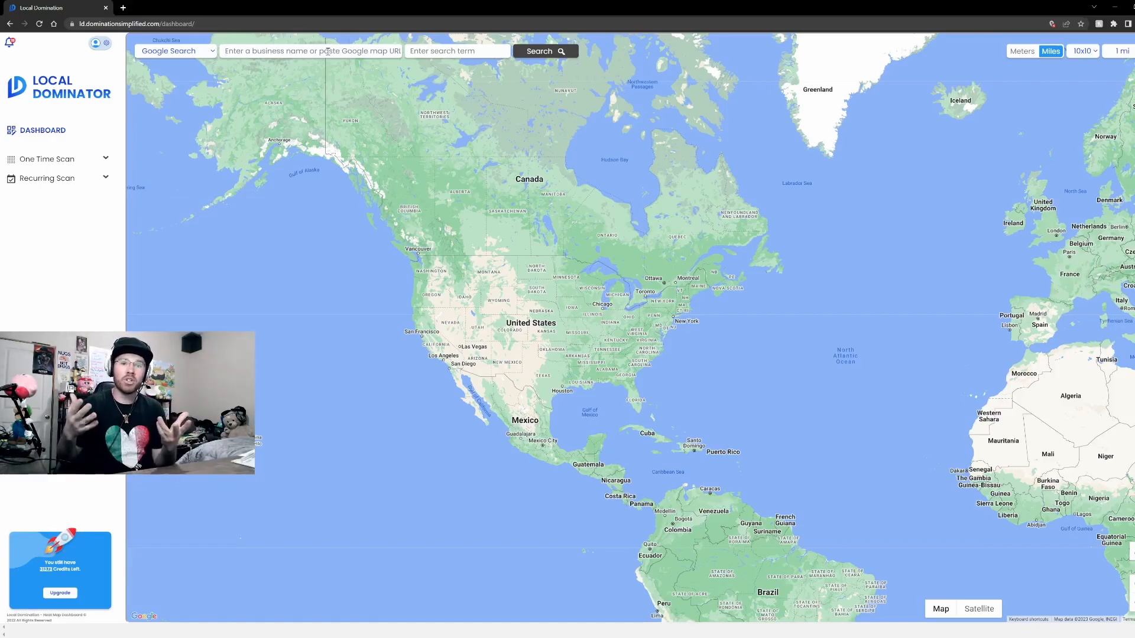
Step: Select Sovereign Barbershop, 30th Street San Diego, as the business to scan
left_click(539, 51)
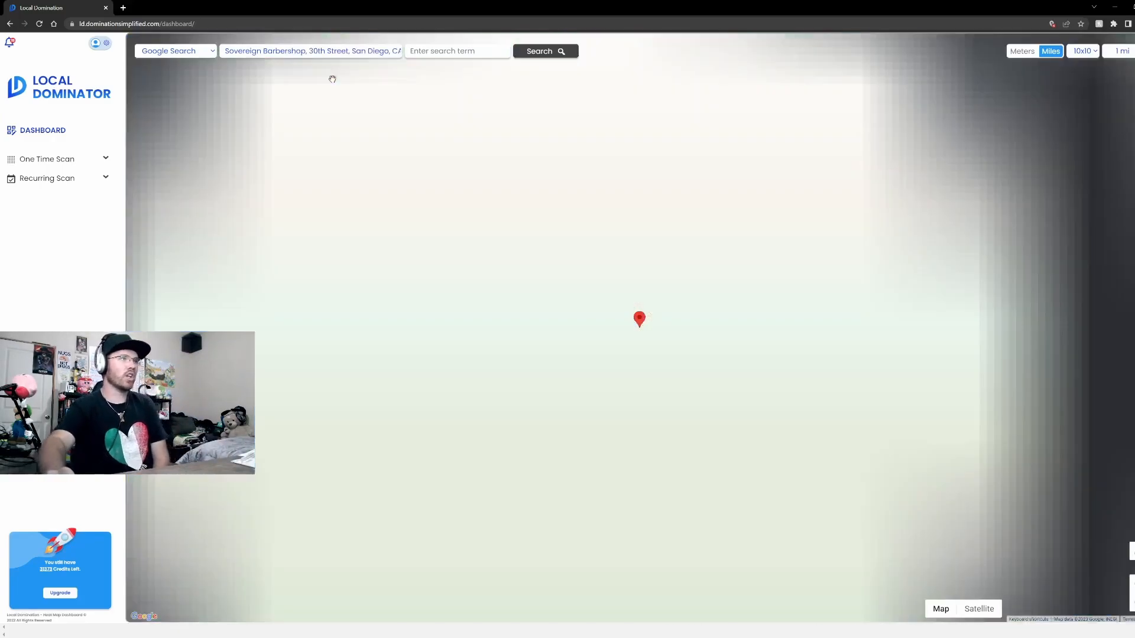
left_click(538, 51)
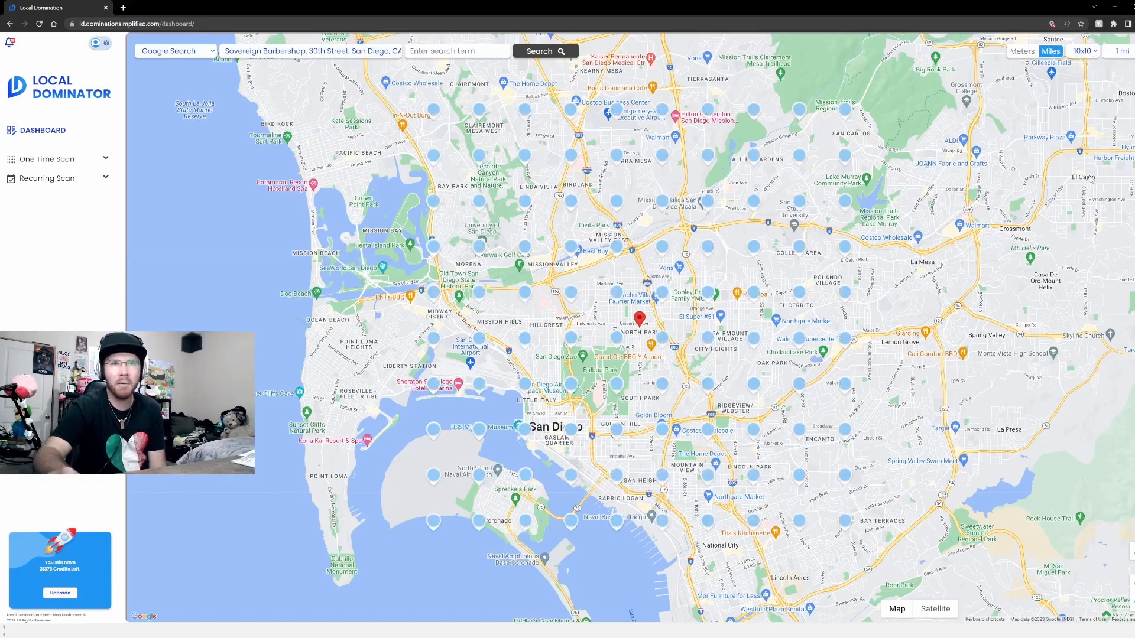
Step: Set the scan grid to 13x13 with 0.5-mile point spacing
left_click(1083, 51)
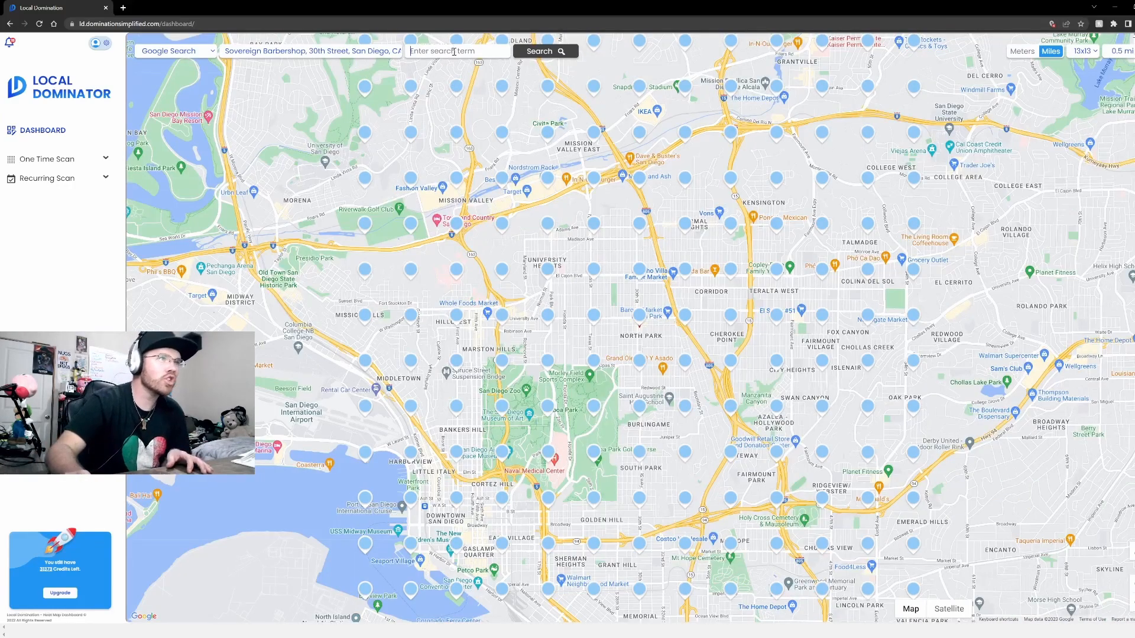
Step: Submit a 'barber shop' heat map scan and switch to the scan history list
type("barber")
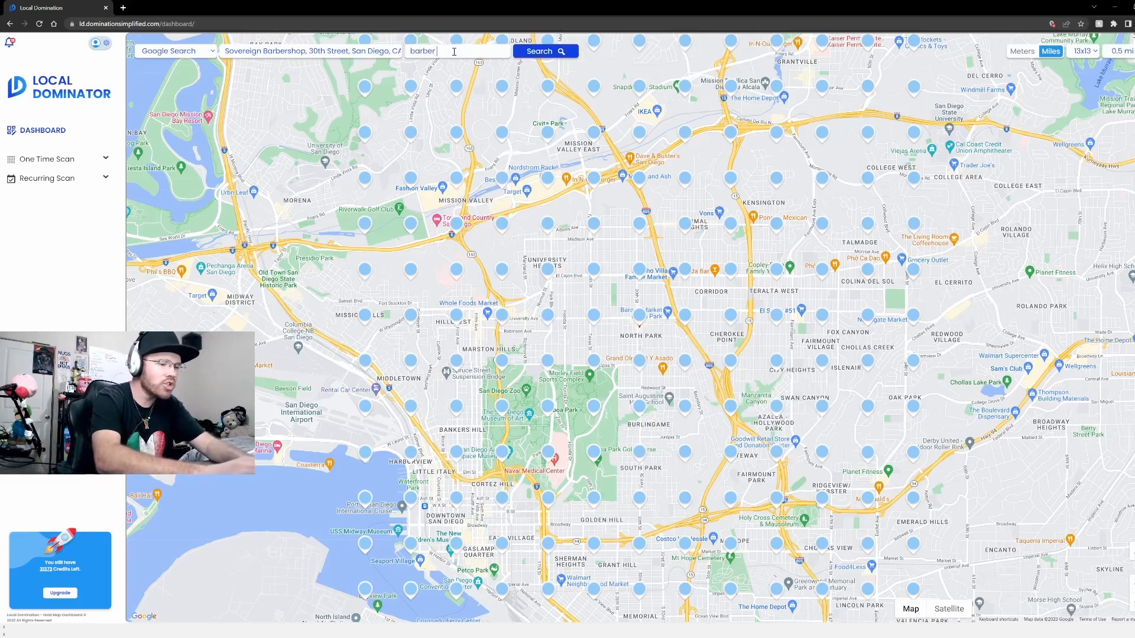
type("shop")
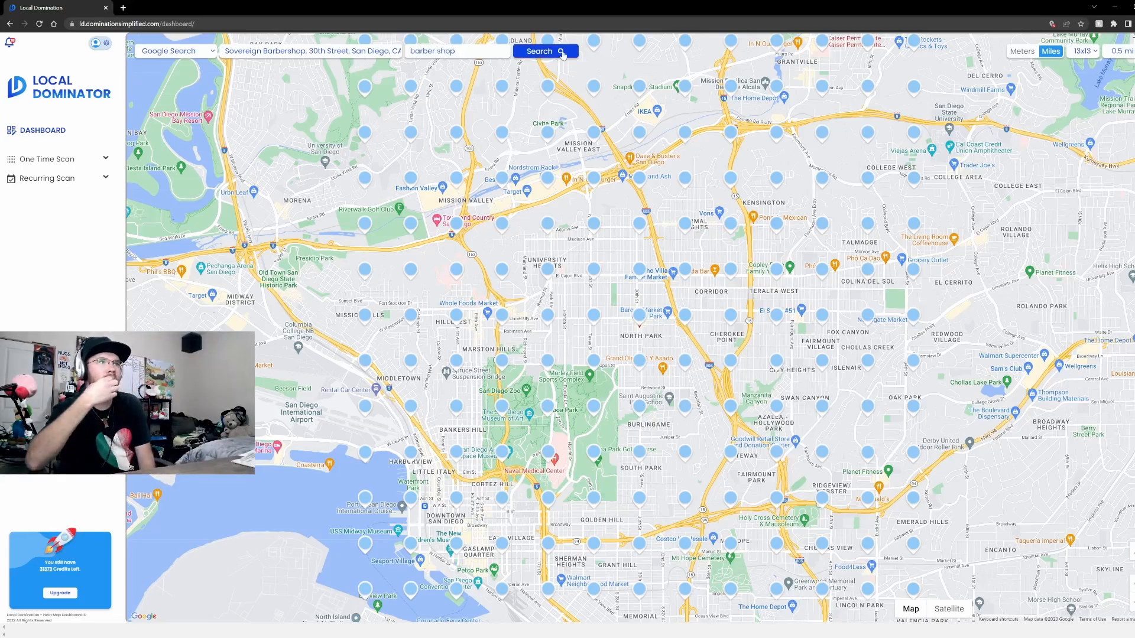
left_click(545, 51)
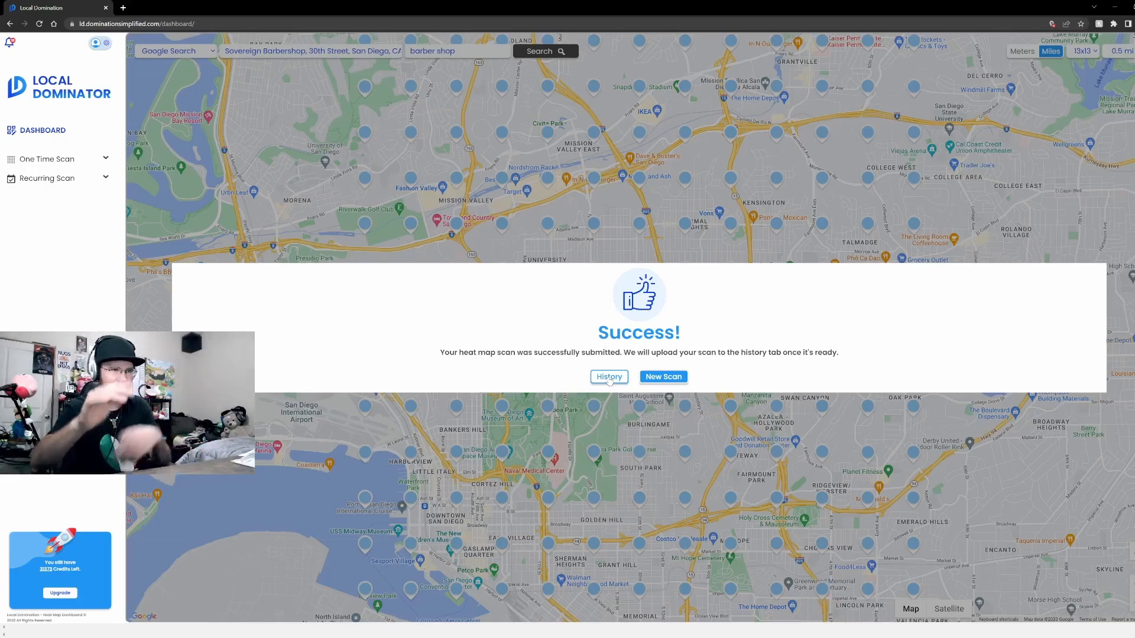
left_click(609, 376)
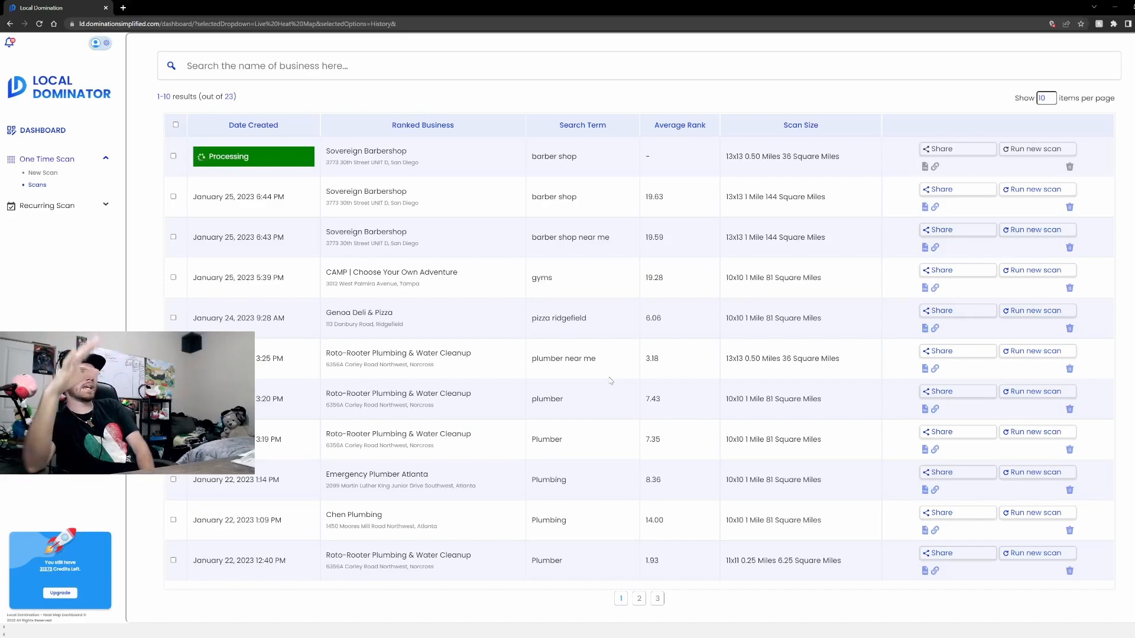
mouse_move(660, 389)
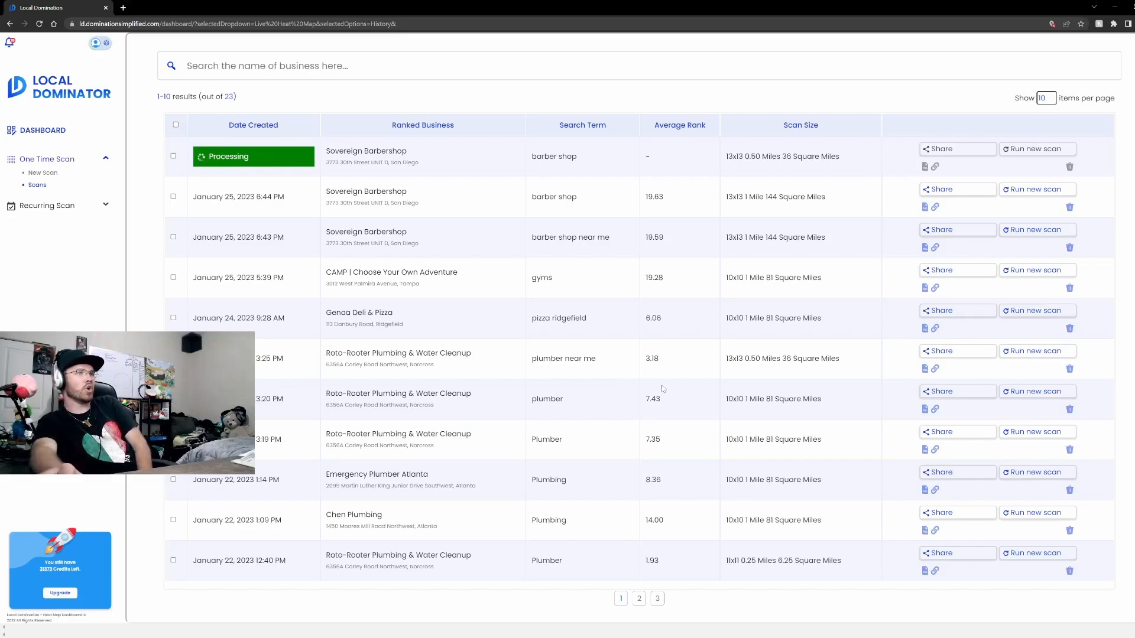
mouse_move(412, 156)
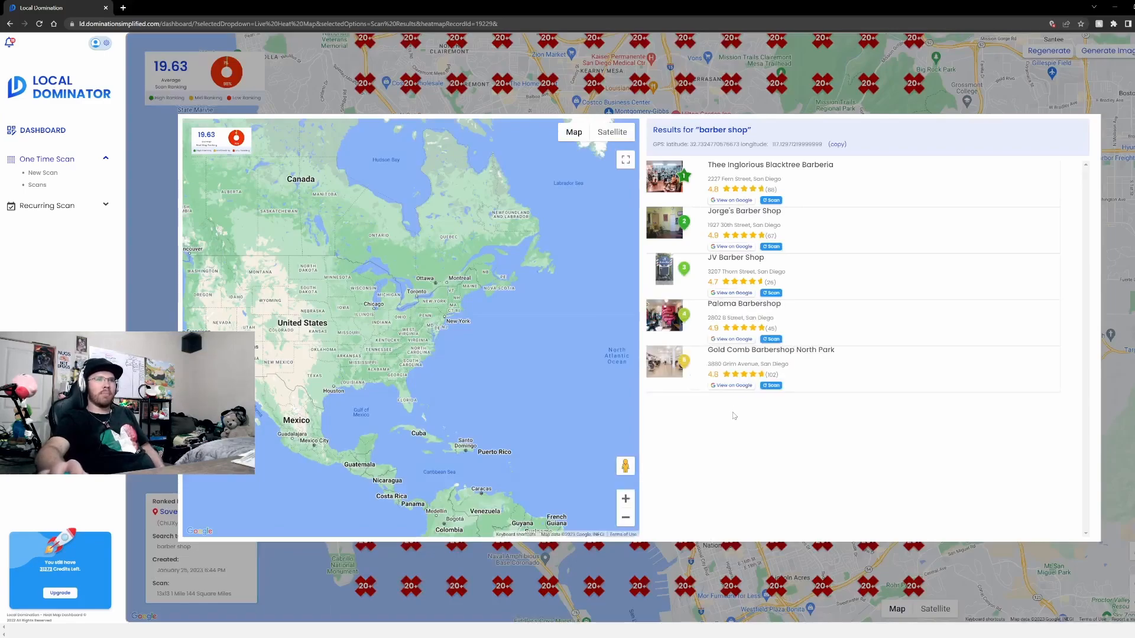
Step: Scroll the point's 'Results for barber shop' list showing Sovereign Barbershop ranked seventh among rivals
scroll("down", 3)
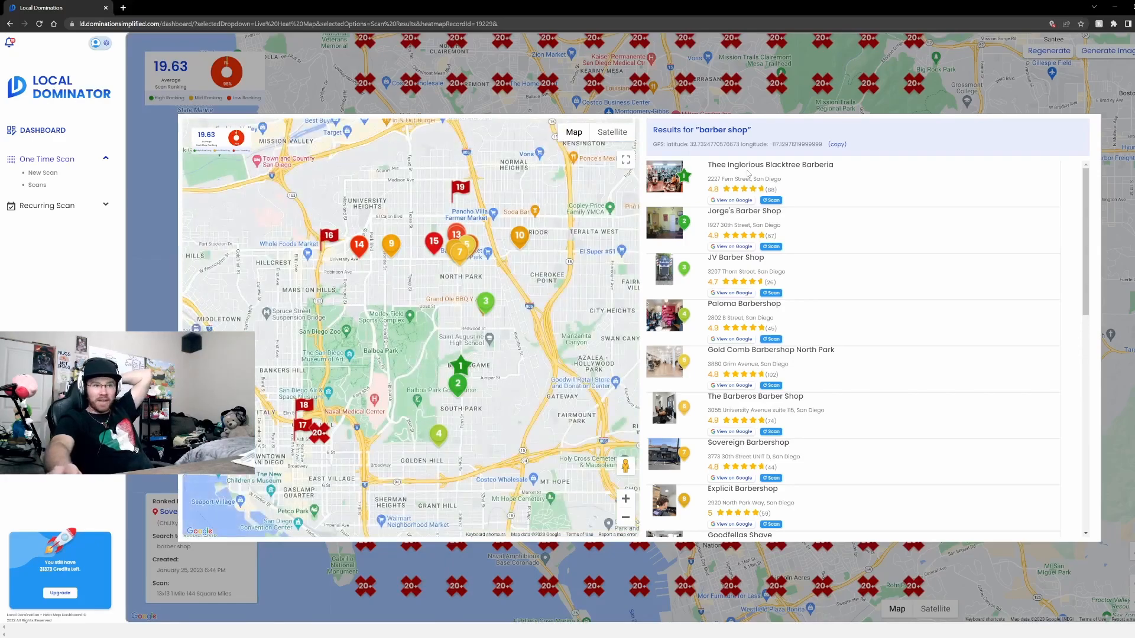
scroll("down", 3)
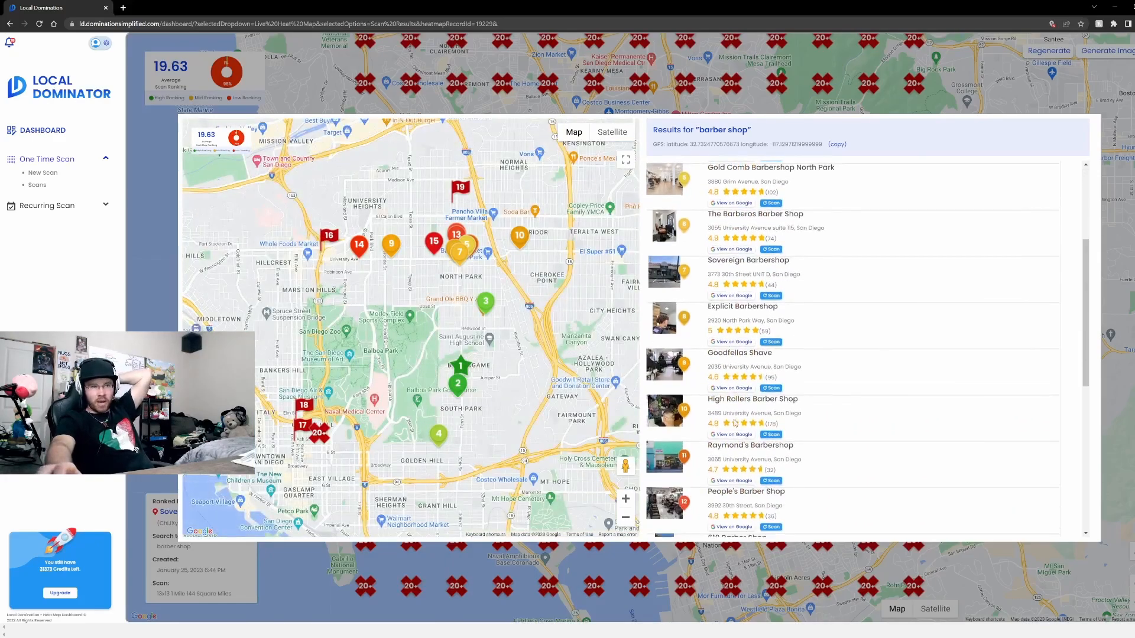
scroll("down", 3)
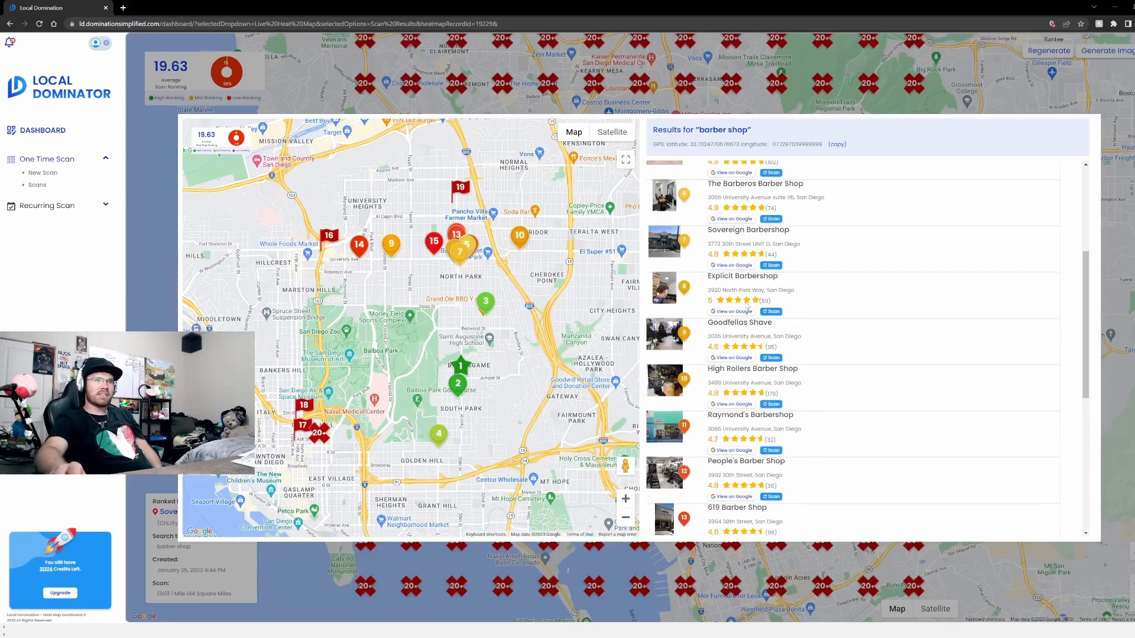
scroll("up", 3)
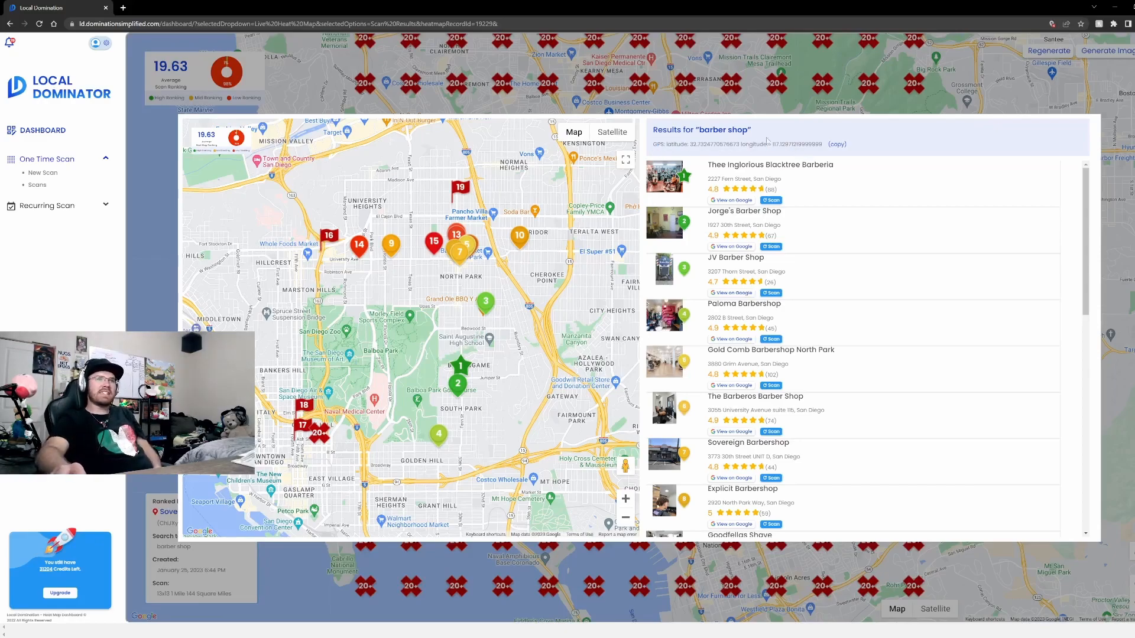
Step: Select the GPS coordinates of the scan point before closing the competitor popup
triple_click(731, 144)
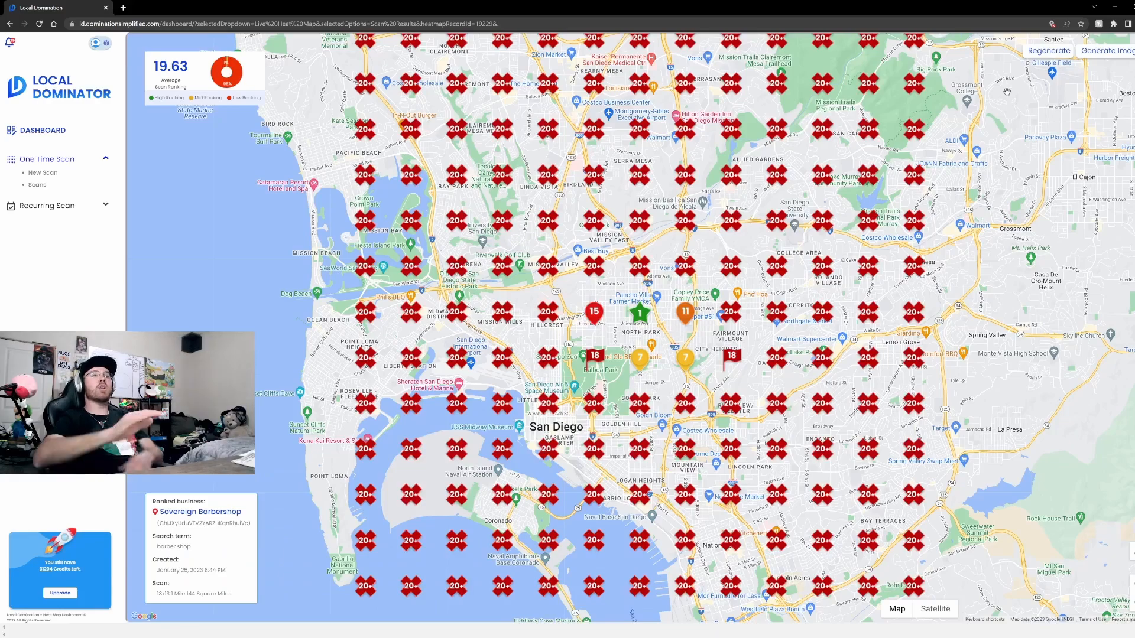
Step: Show the recurring Sovereign Barbershop scan: 13x13, 0.5-mile grid averaging rank 18.62
left_click(47, 178)
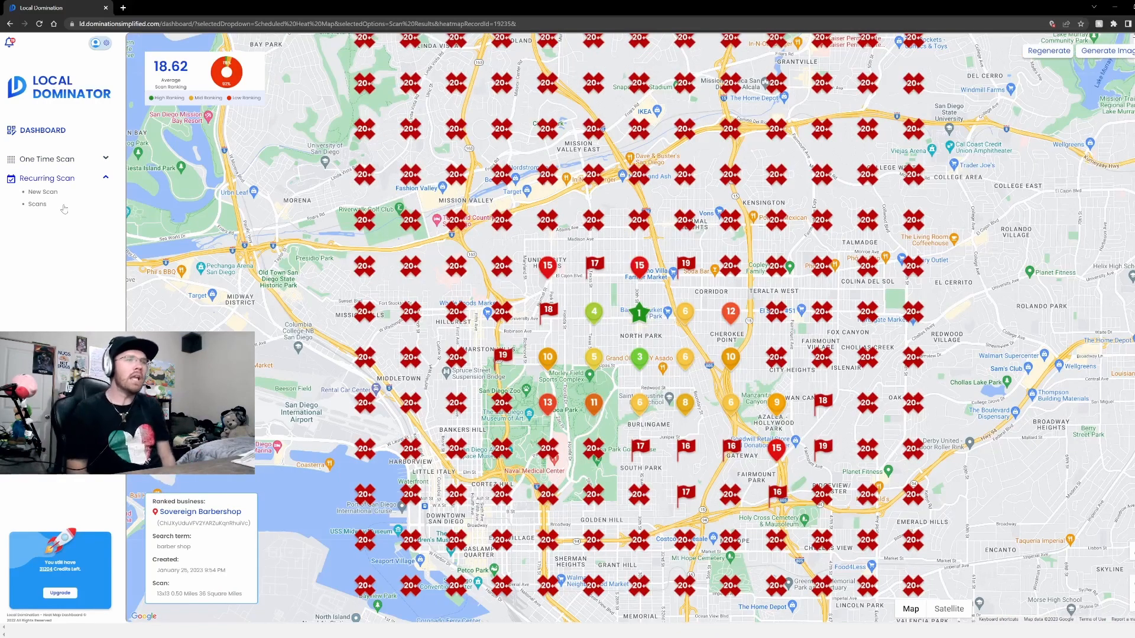